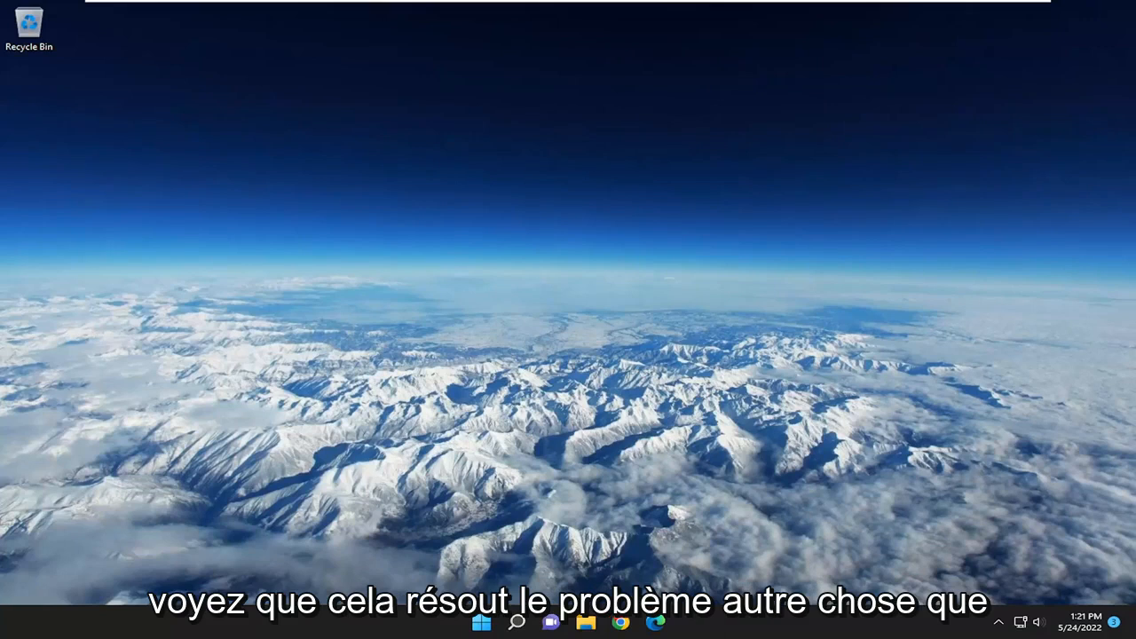
# Step: Open Control Panel via Search and show the Mouse Properties Pointers scheme list
pyautogui.click(516, 622)
pyautogui.write('c')
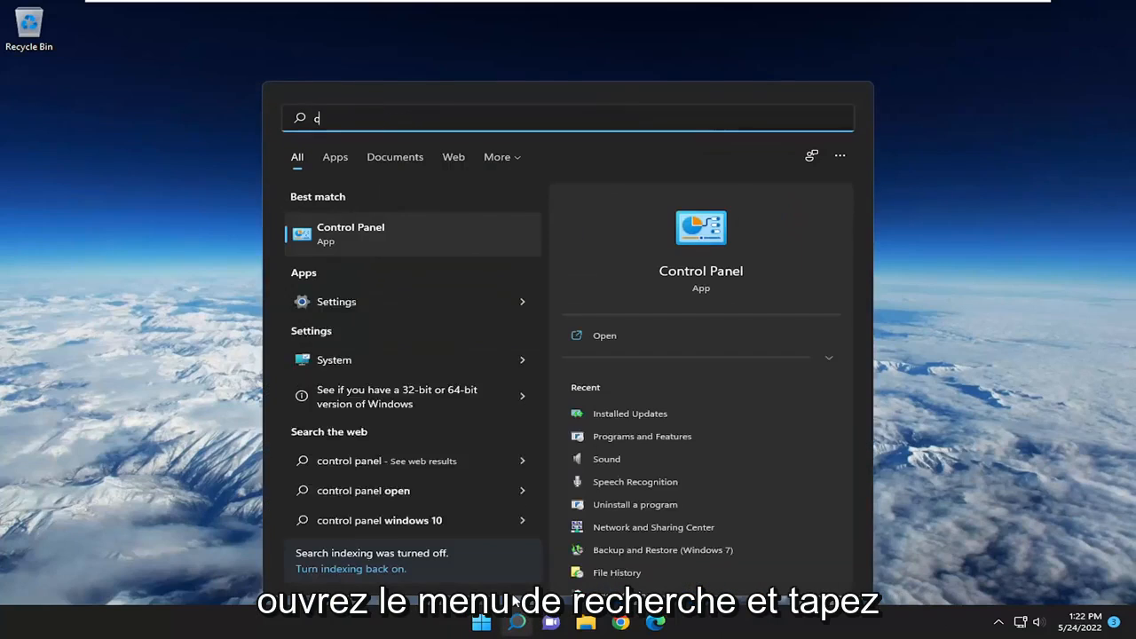
pyautogui.write('ontrol panel')
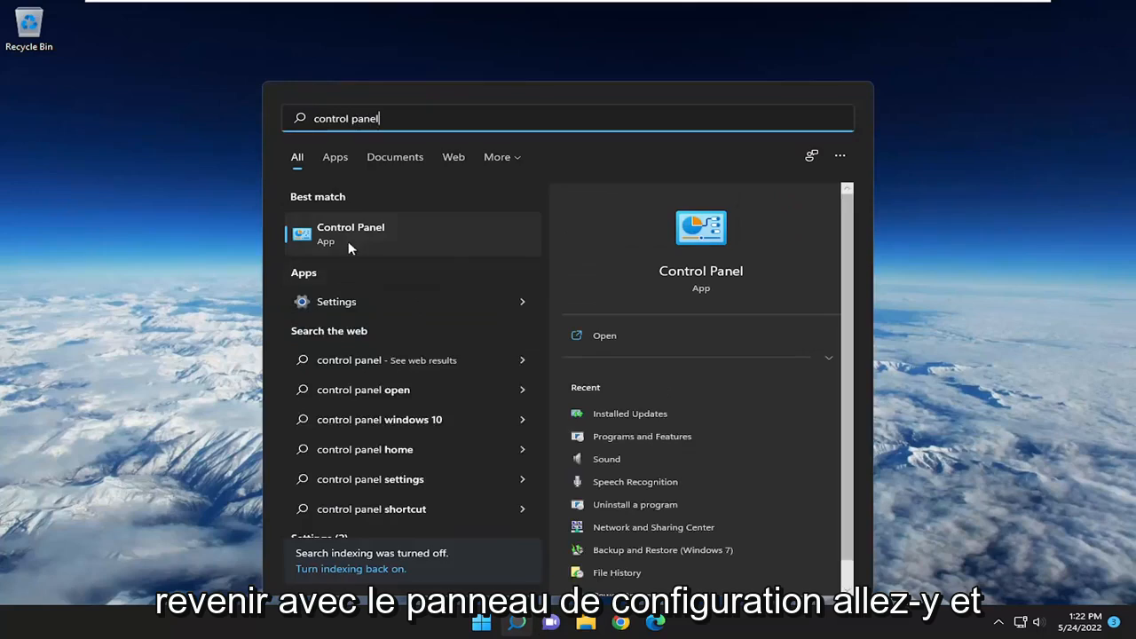
pyautogui.click(350, 233)
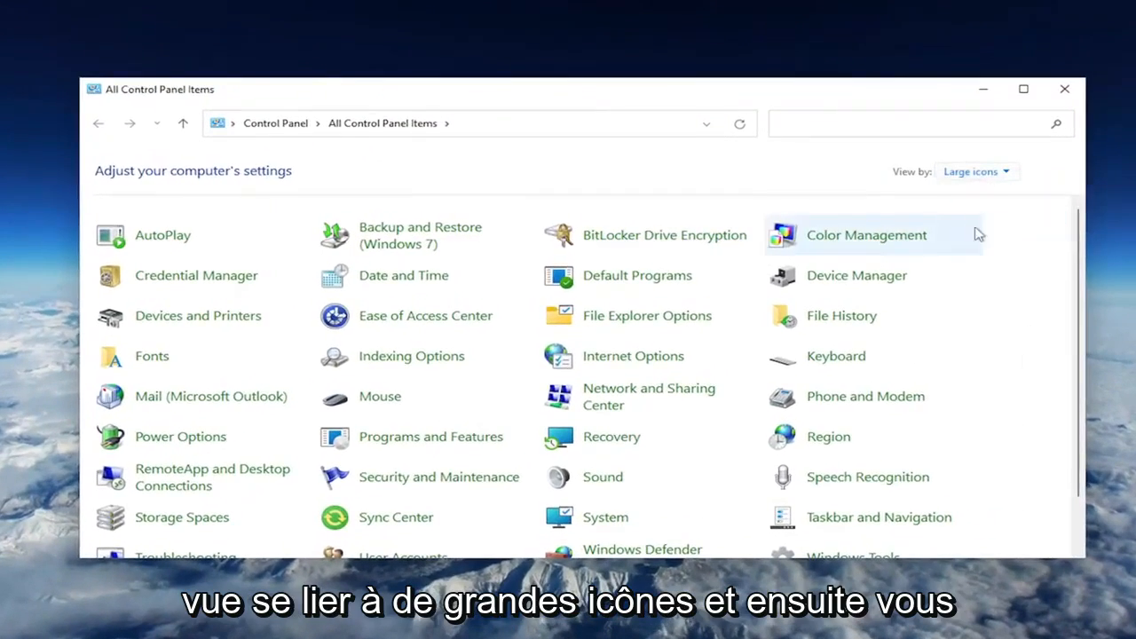
pyautogui.moveTo(380, 396)
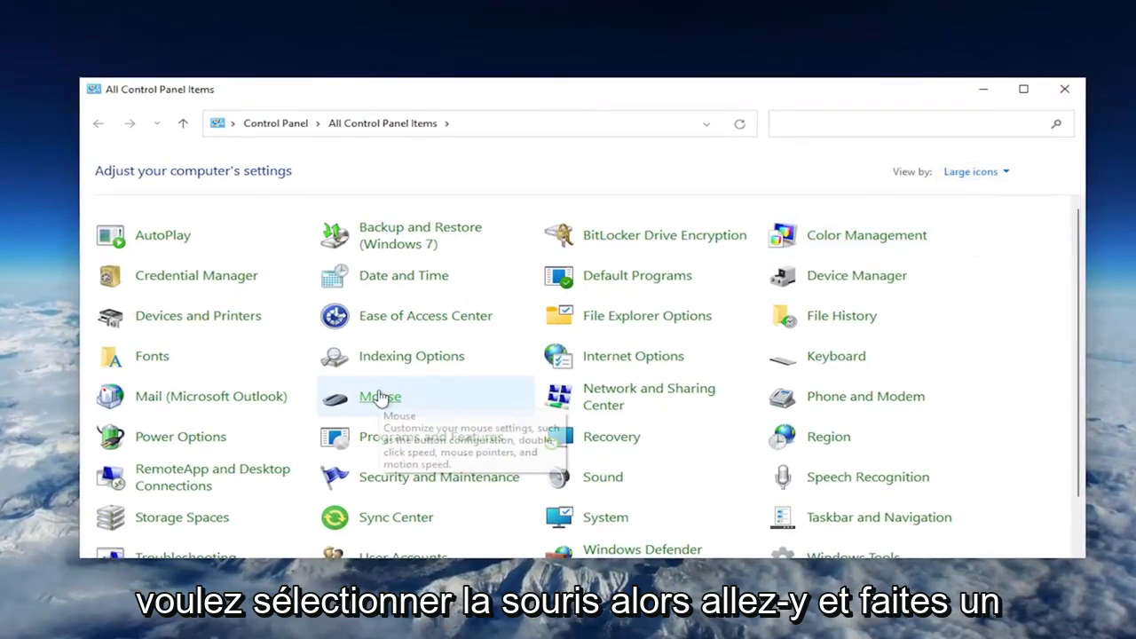
pyautogui.click(380, 396)
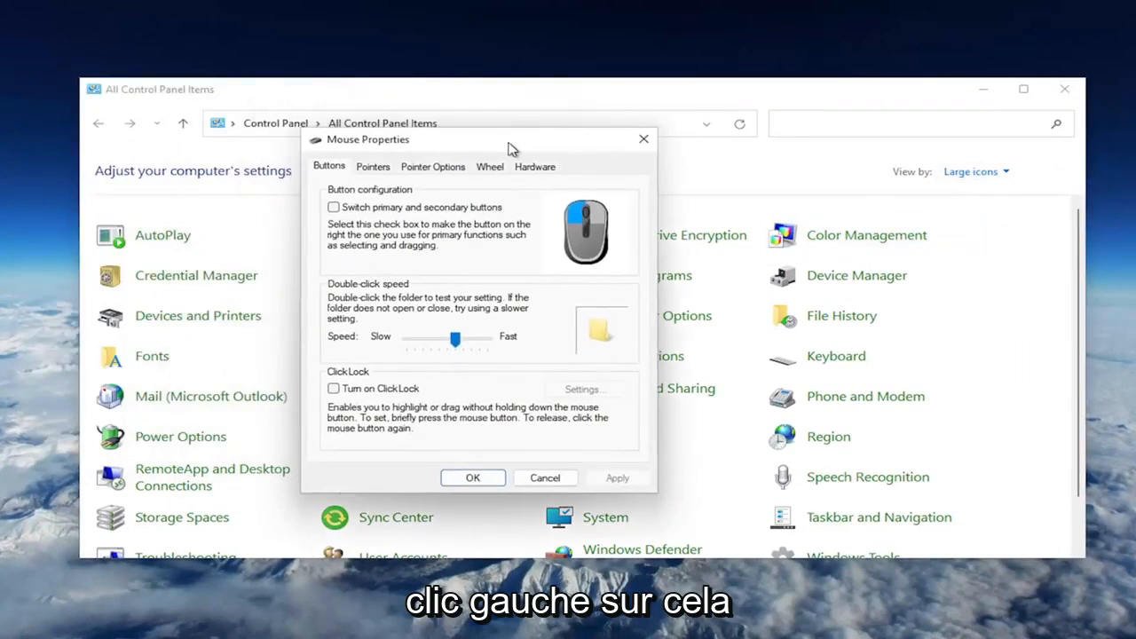
pyautogui.click(401, 171)
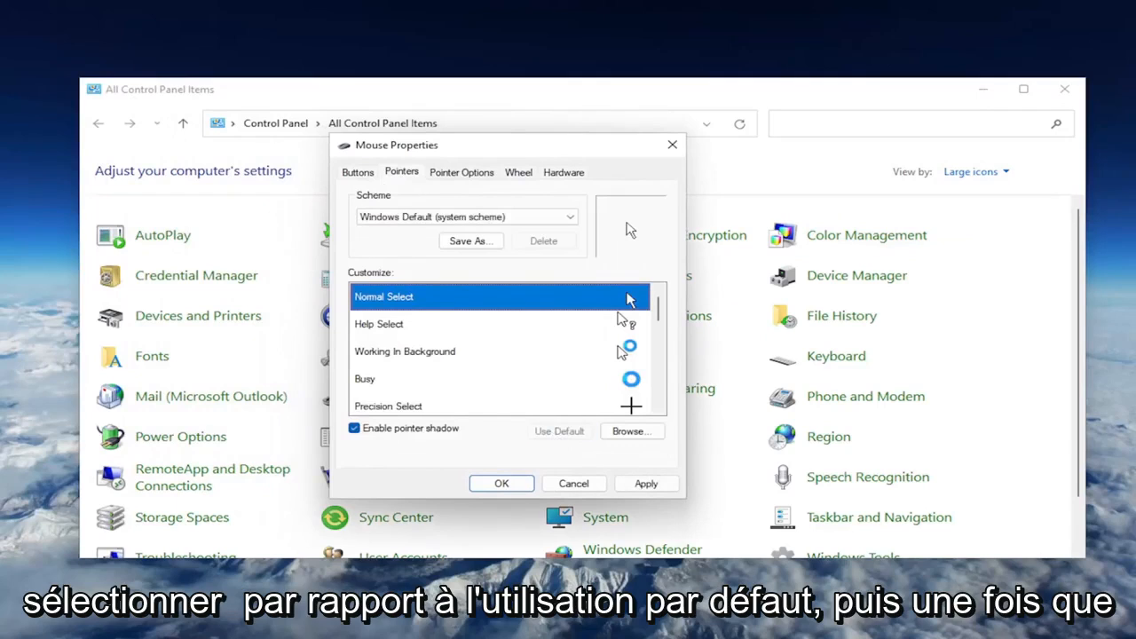
# Step: Test the pointer speed slider on Pointer Options, leaving it at the middle
pyautogui.click(462, 171)
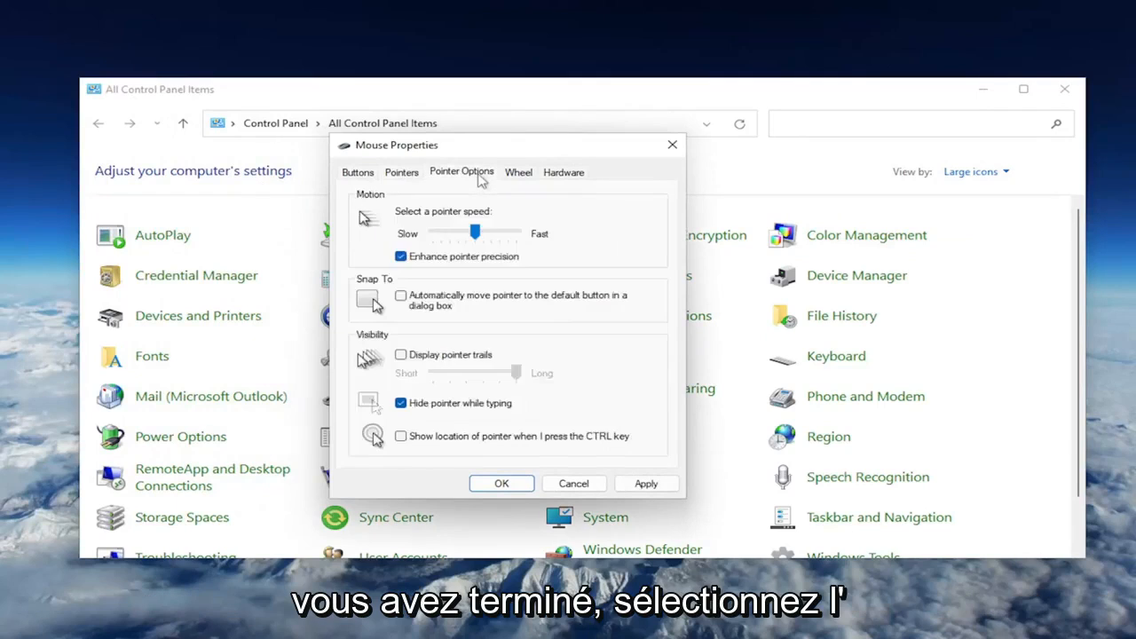
pyautogui.moveTo(473, 202)
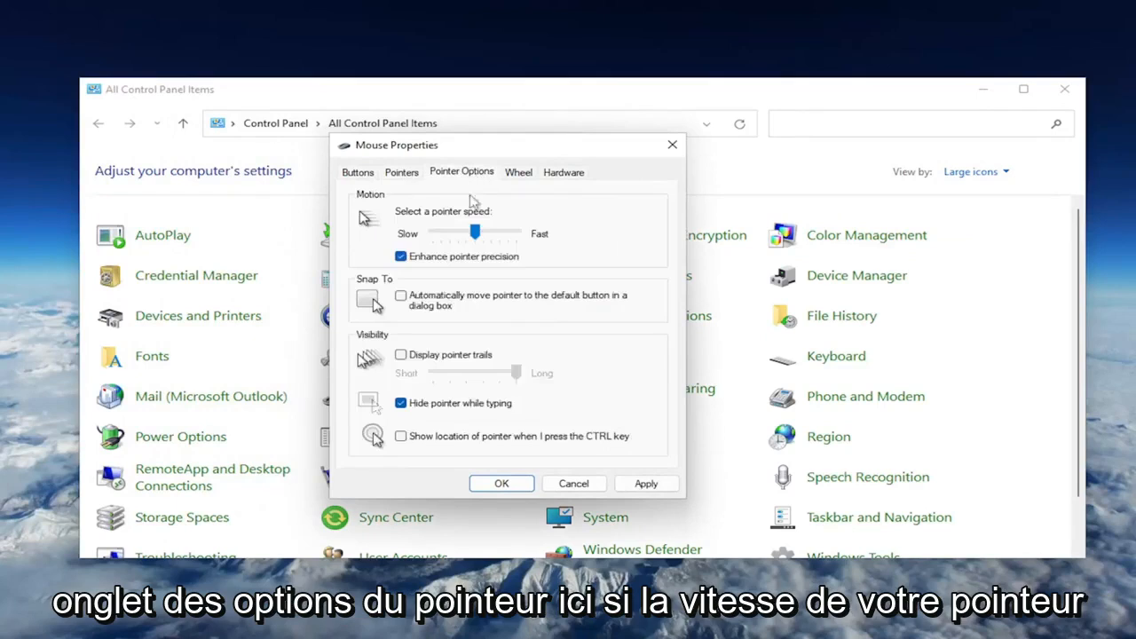
pyautogui.moveTo(519, 233)
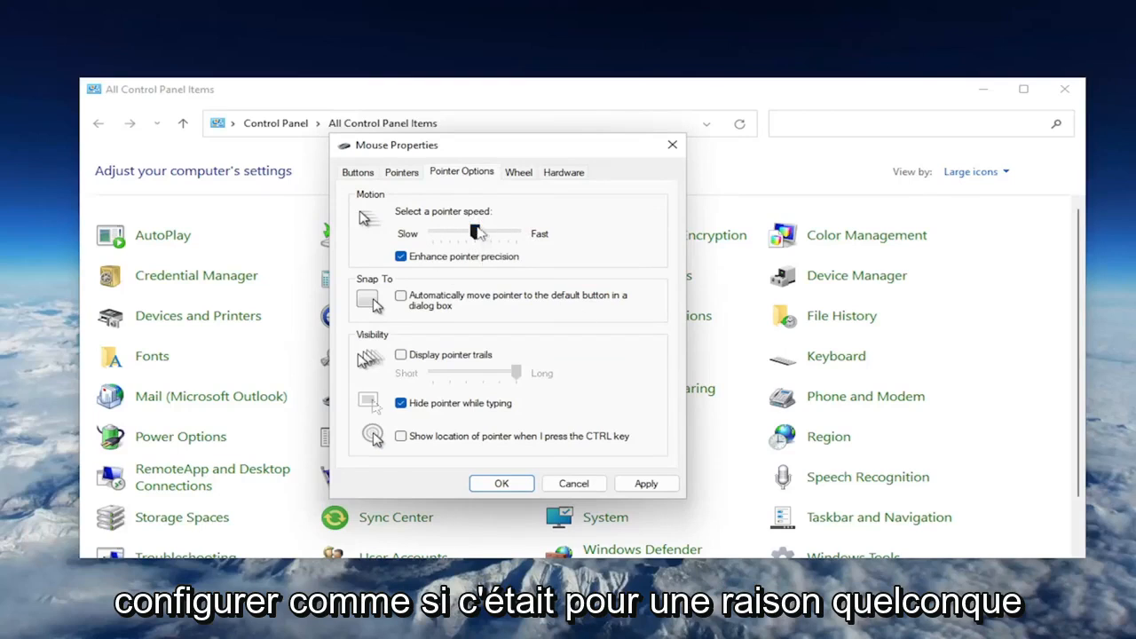
pyautogui.moveTo(482, 233); pyautogui.dragTo(475, 233)
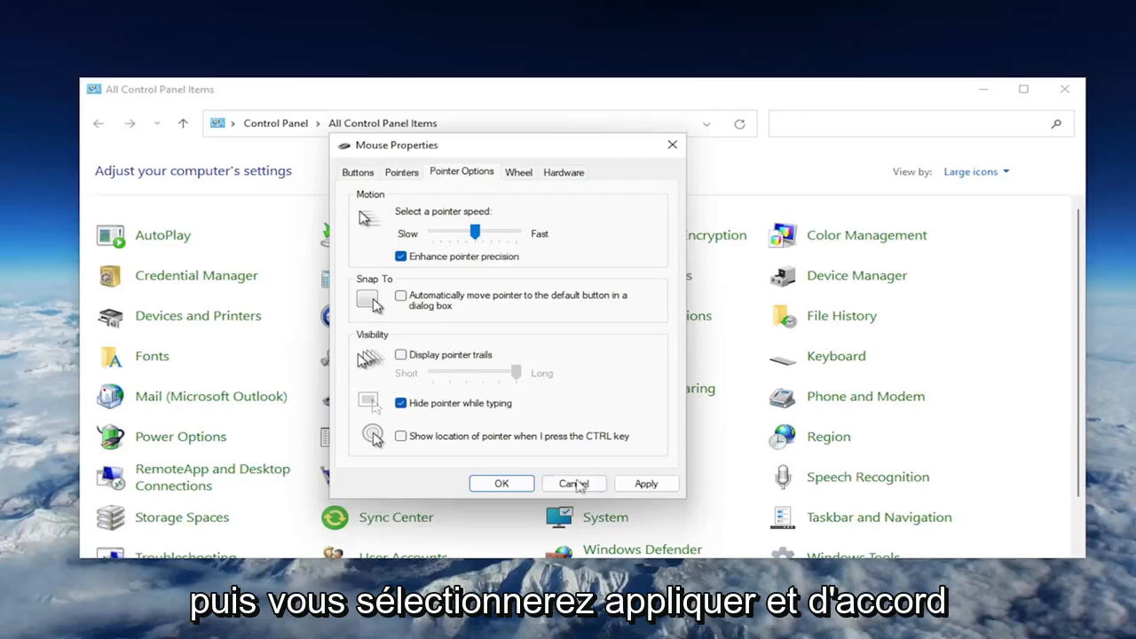
pyautogui.moveTo(422, 416)
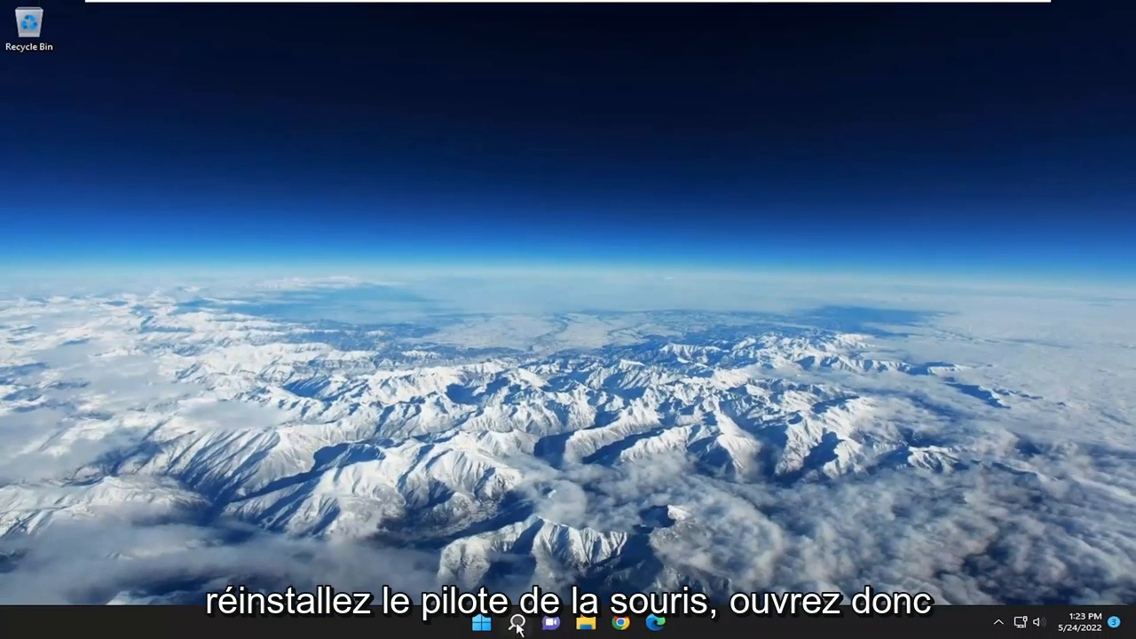
# Step: Search for 'device manager' so Device Manager shows as best match
pyautogui.click(516, 622)
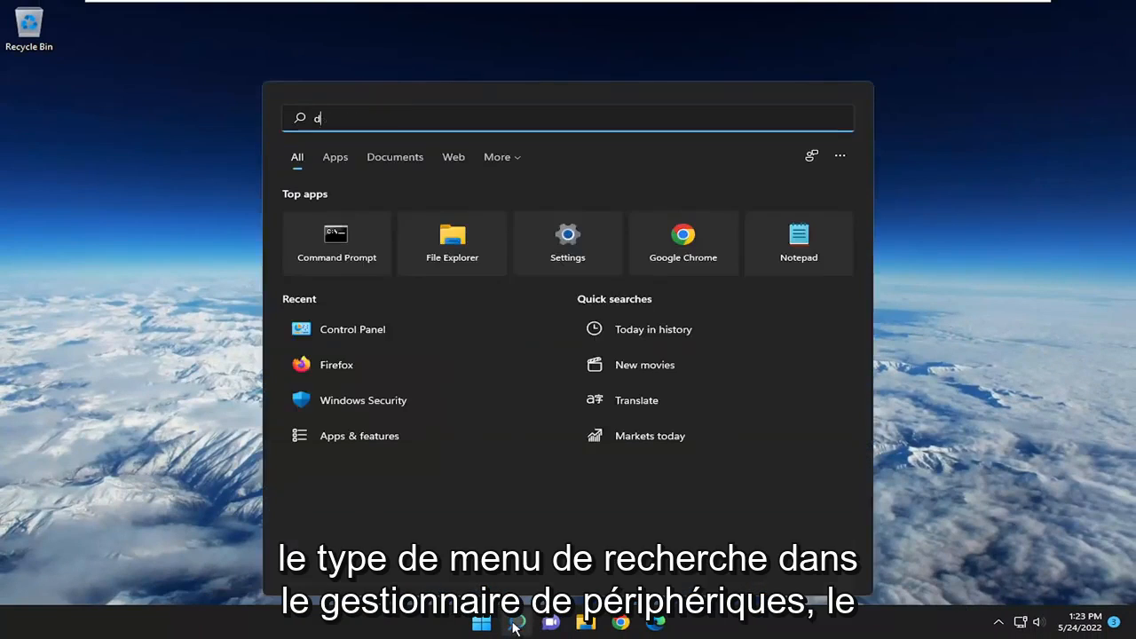
pyautogui.write('evice manager')
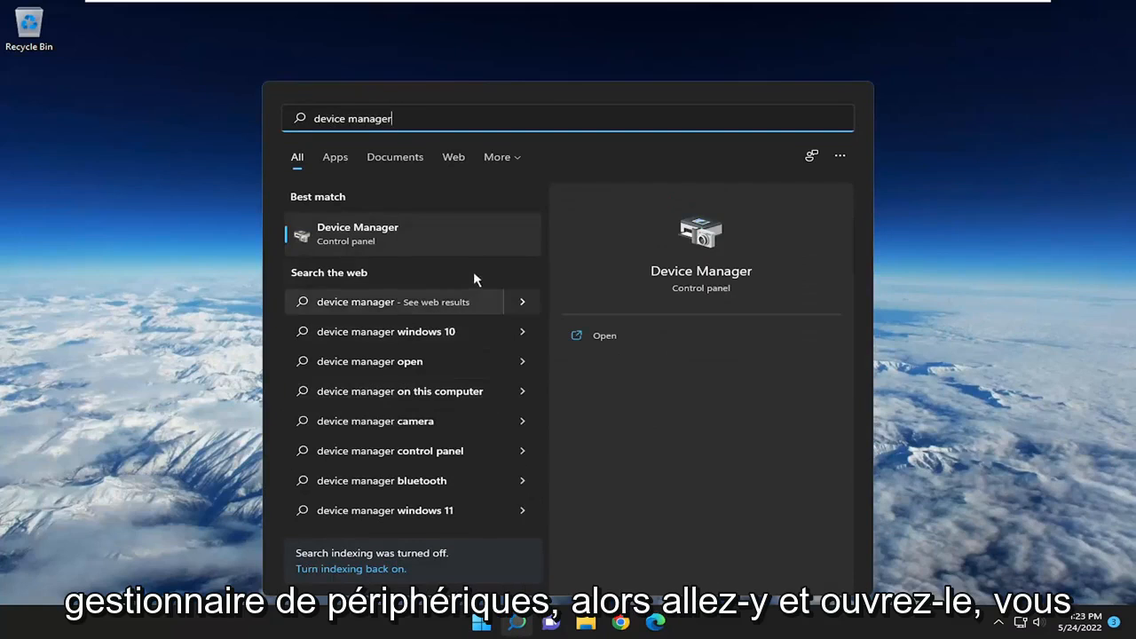
# Step: Open Device Manager and uninstall the HID-compliant mouse under Mice and other pointing devices
pyautogui.click(605, 334)
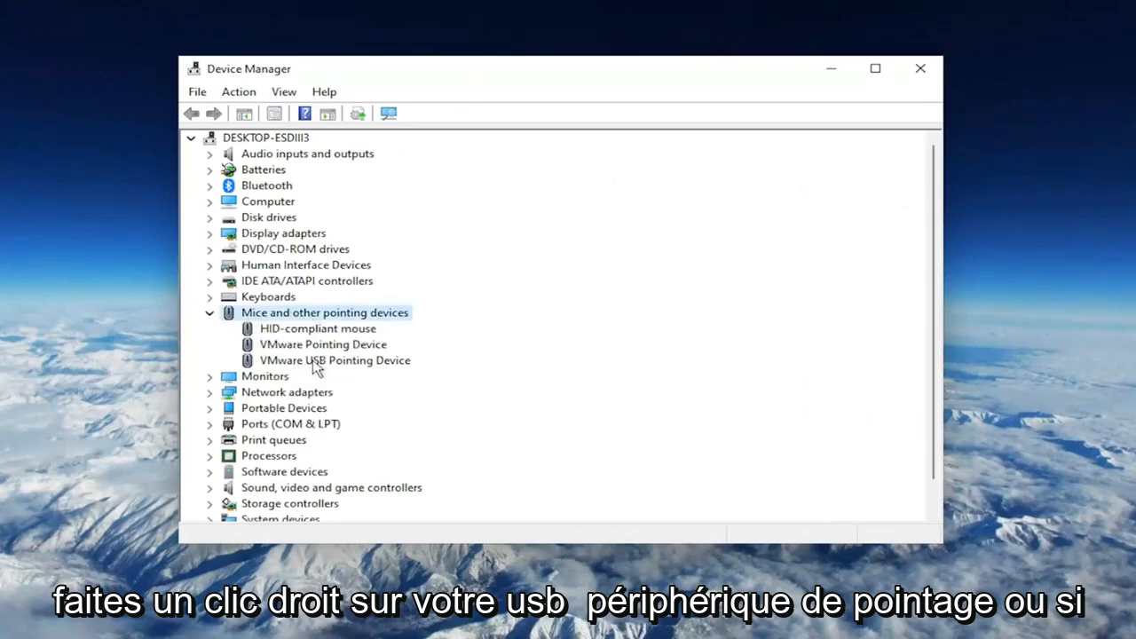
pyautogui.click(334, 359)
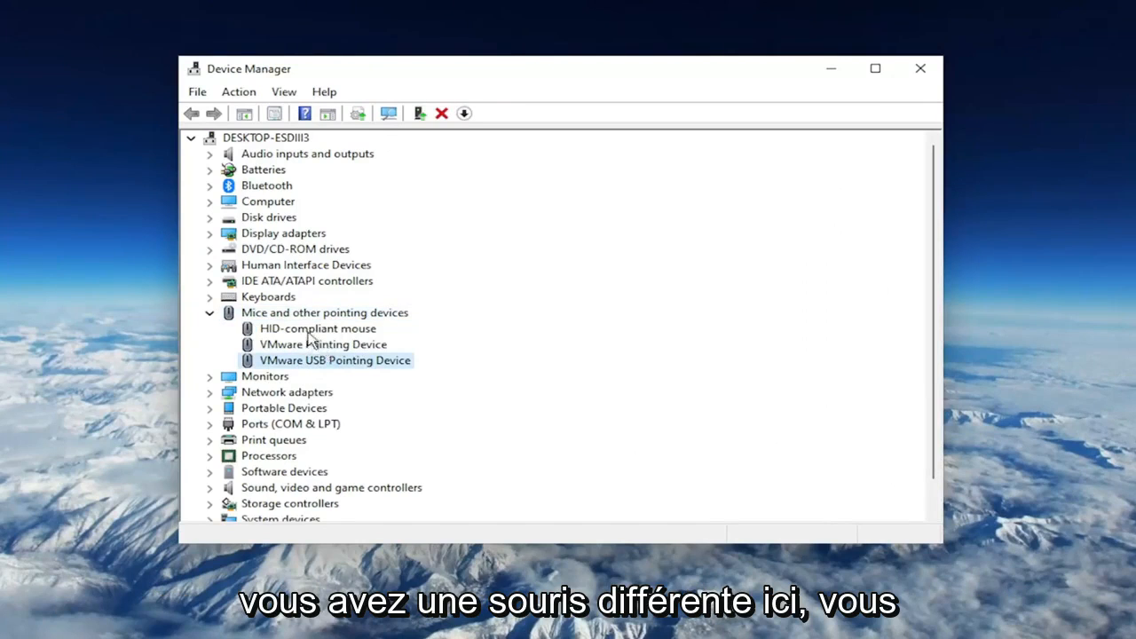
pyautogui.rightClick(317, 329)
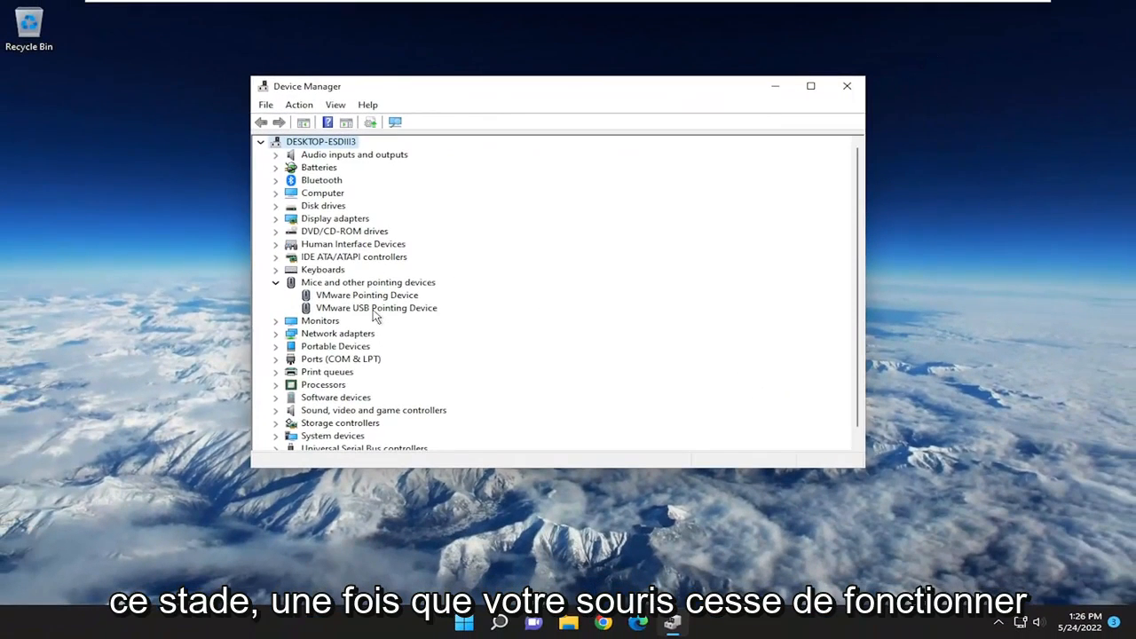
pyautogui.moveTo(389, 282)
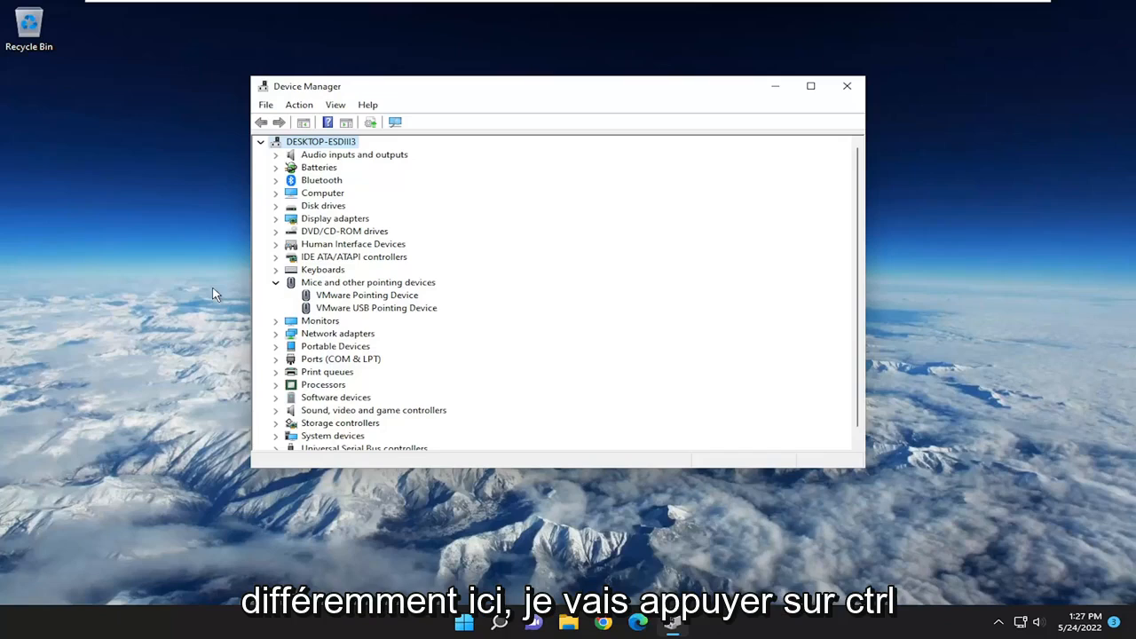
# Step: Restart the PC from the Ctrl+Alt+Del power menu
pyautogui.press('ctrl+alt+delete')
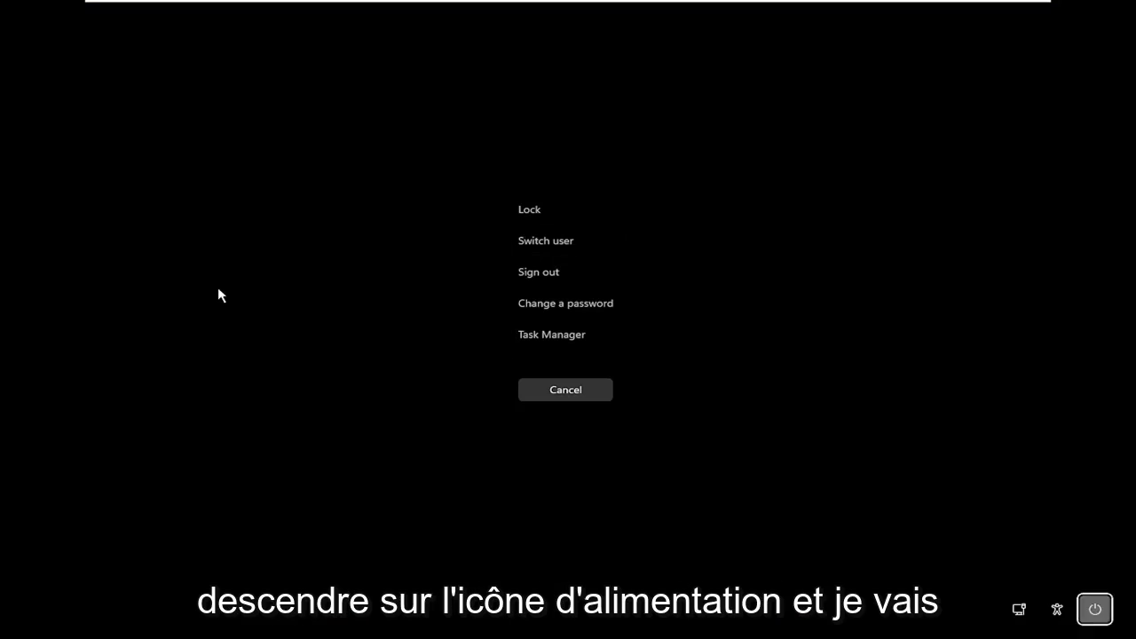
pyautogui.click(1094, 608)
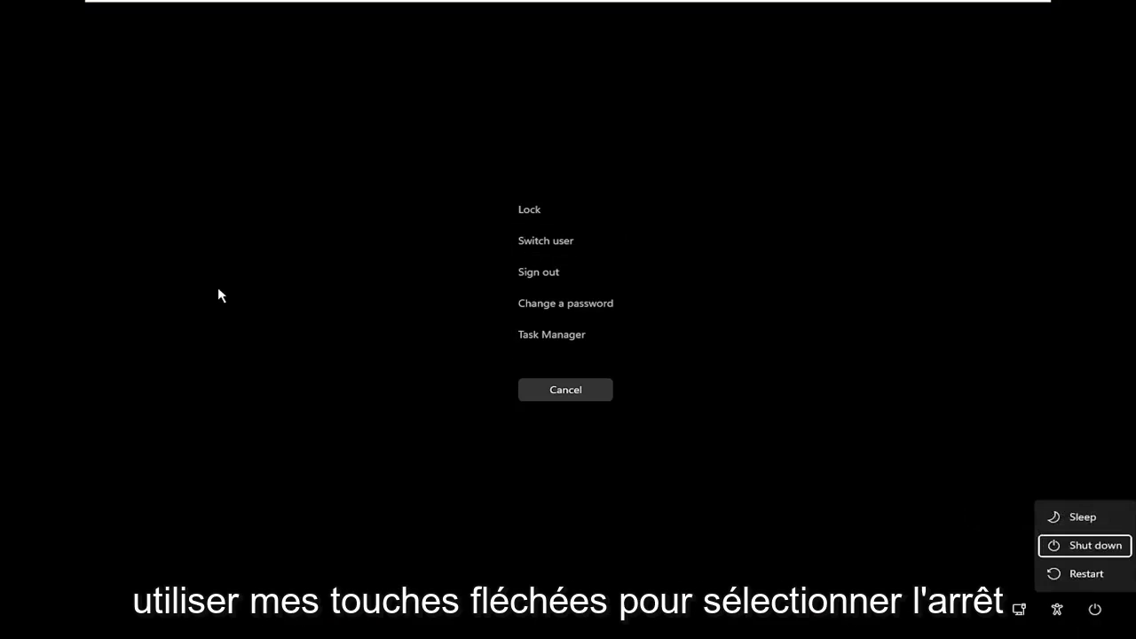
pyautogui.press('up')
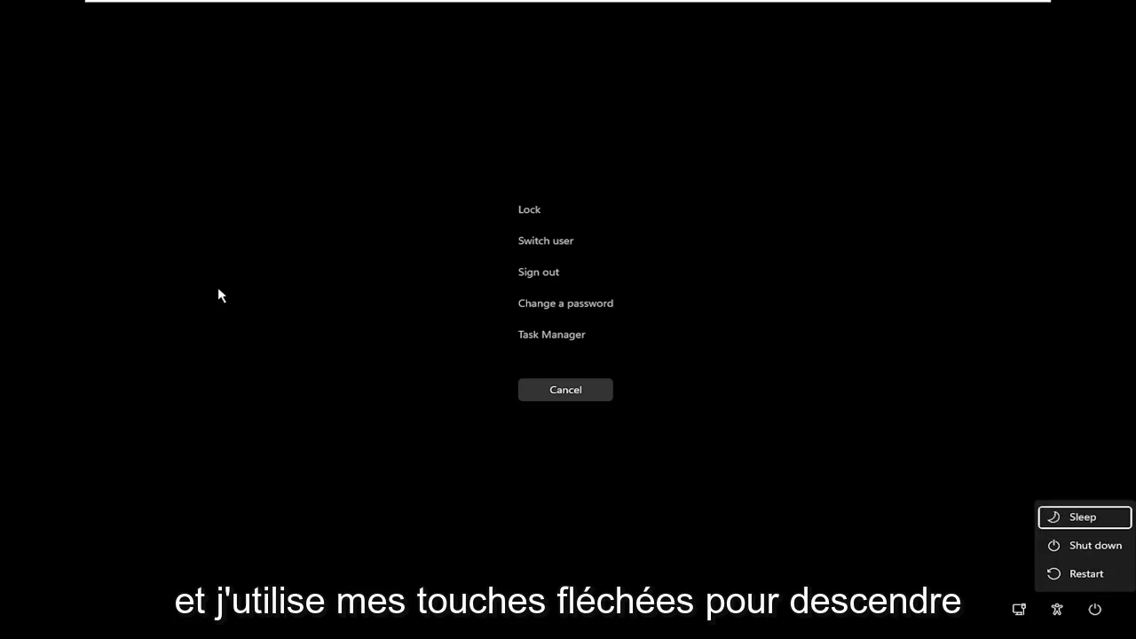
pyautogui.press('Down')
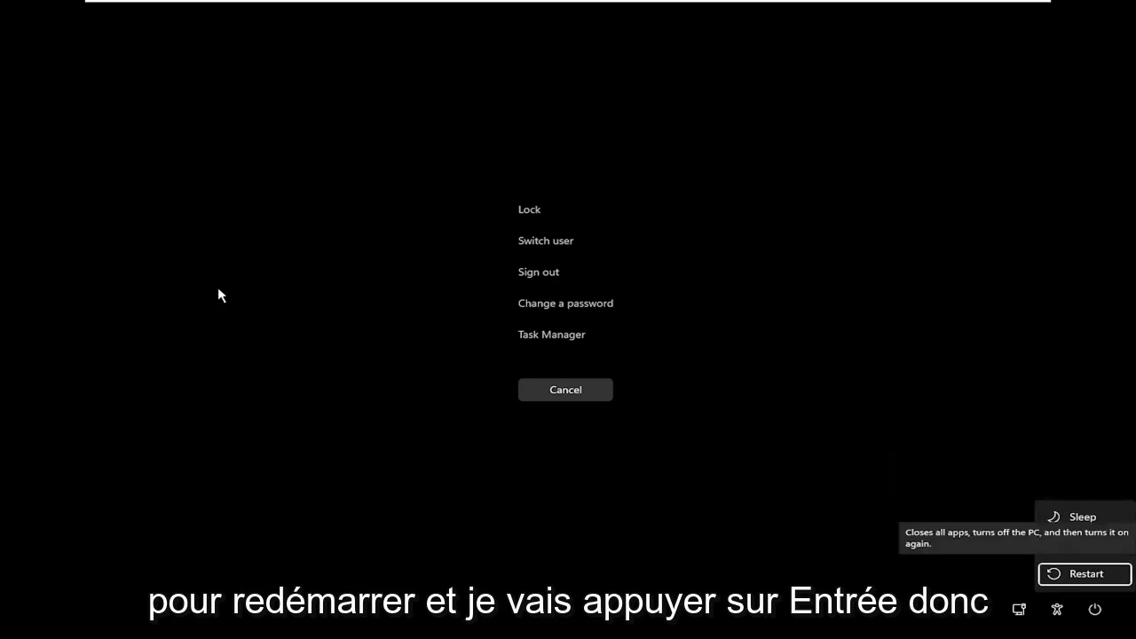
pyautogui.click(1083, 573)
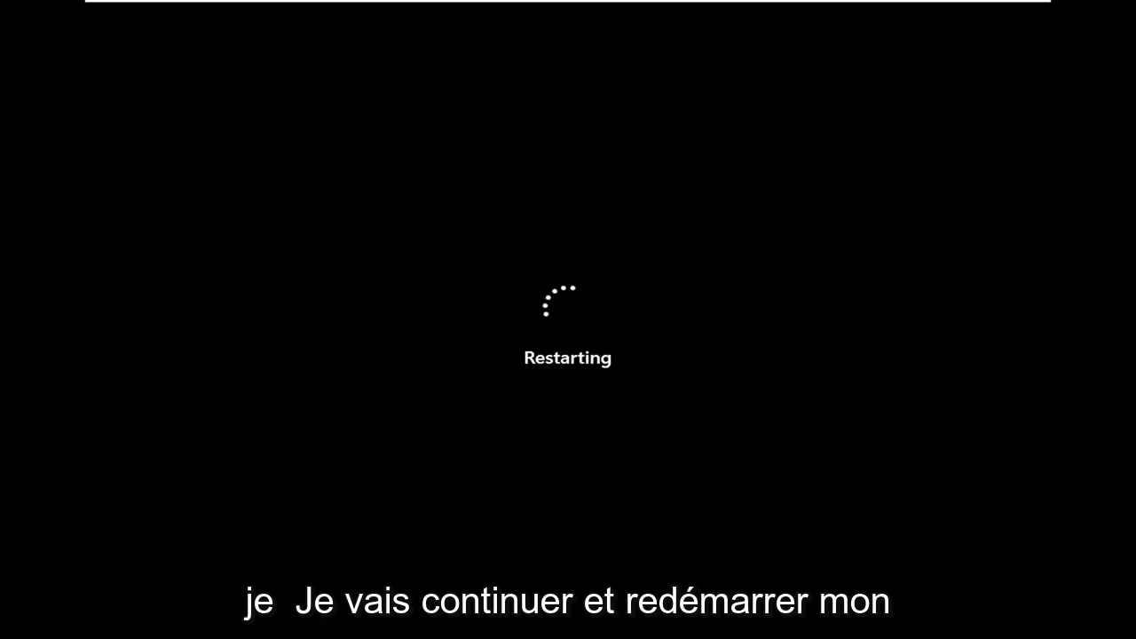